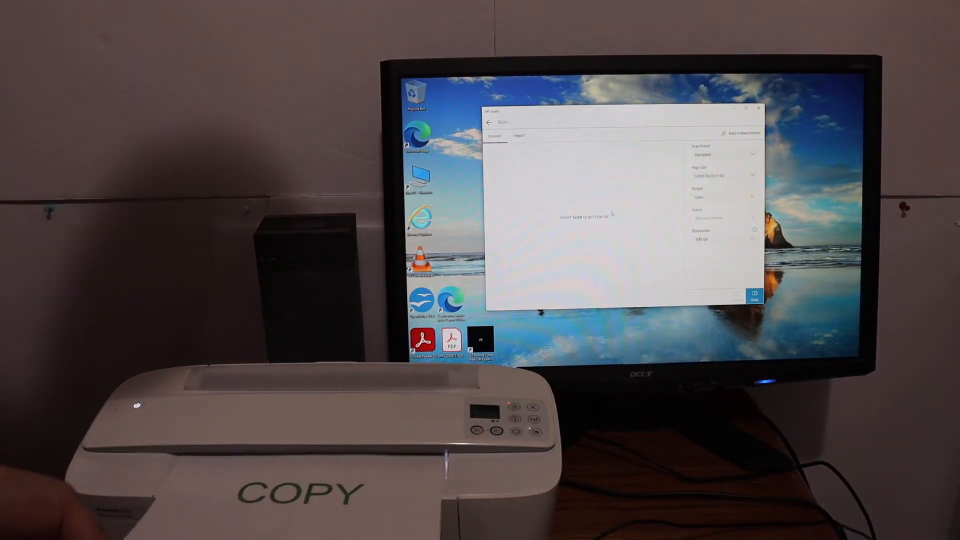
- Start the scan and wait for the COPY, PRINT, SCAN page to appear in Preview
click(756, 296)
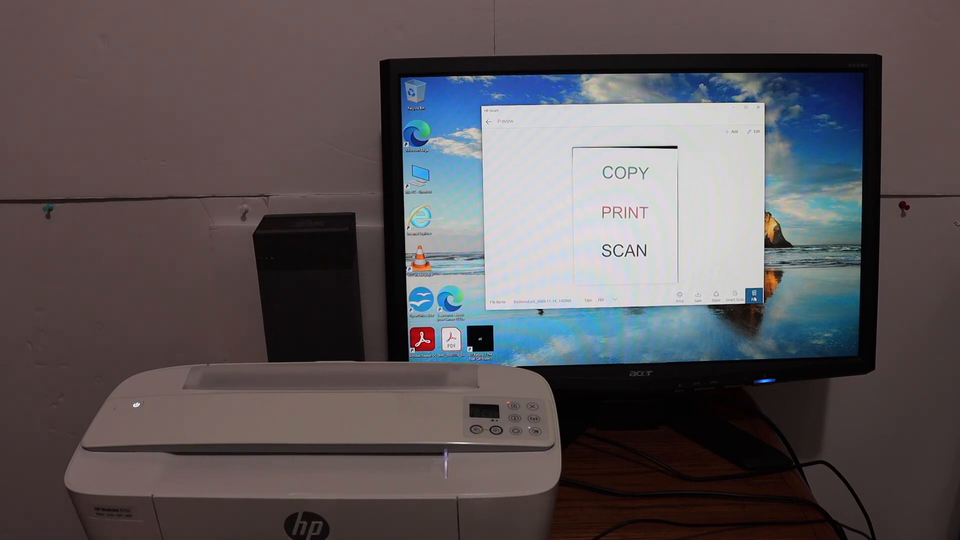